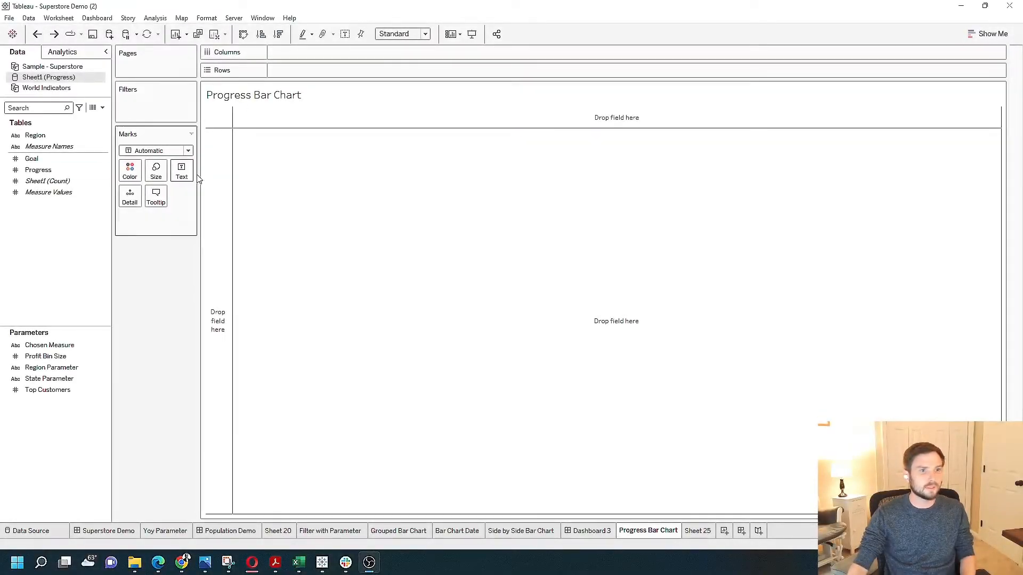
{"action": "mouse_move", "coordinate": [147, 167]}
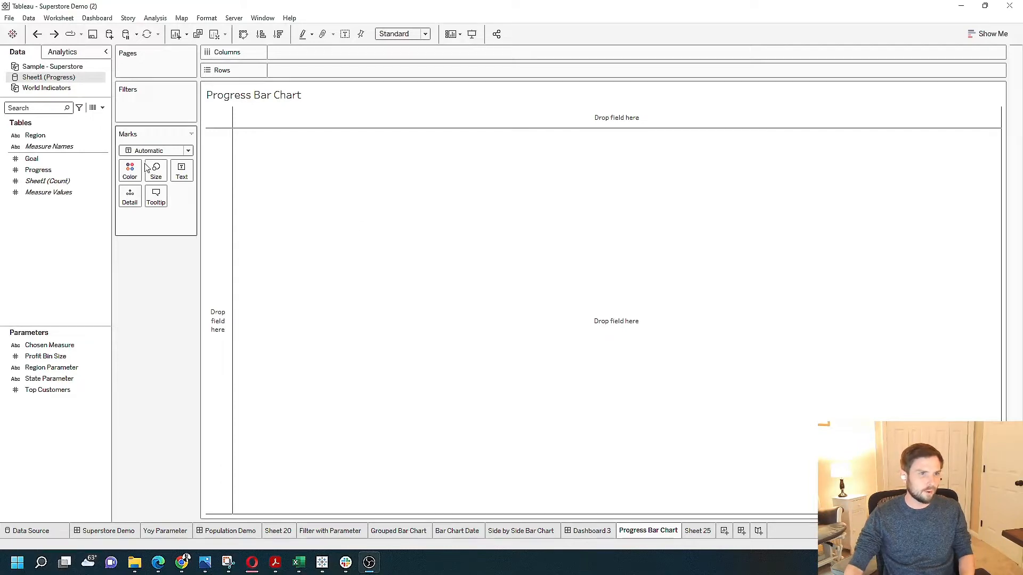
Place the Region field on Rows so each region gets its own row
{"action": "left_click", "coordinate": [34, 135]}
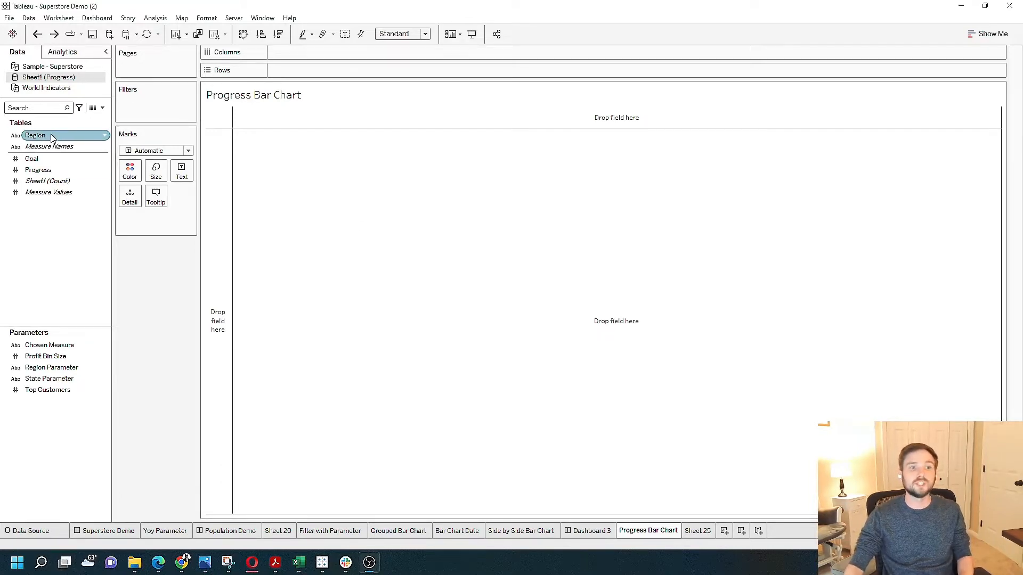
{"action": "left_click_drag", "start_coordinate": [34, 135], "coordinate": [284, 71]}
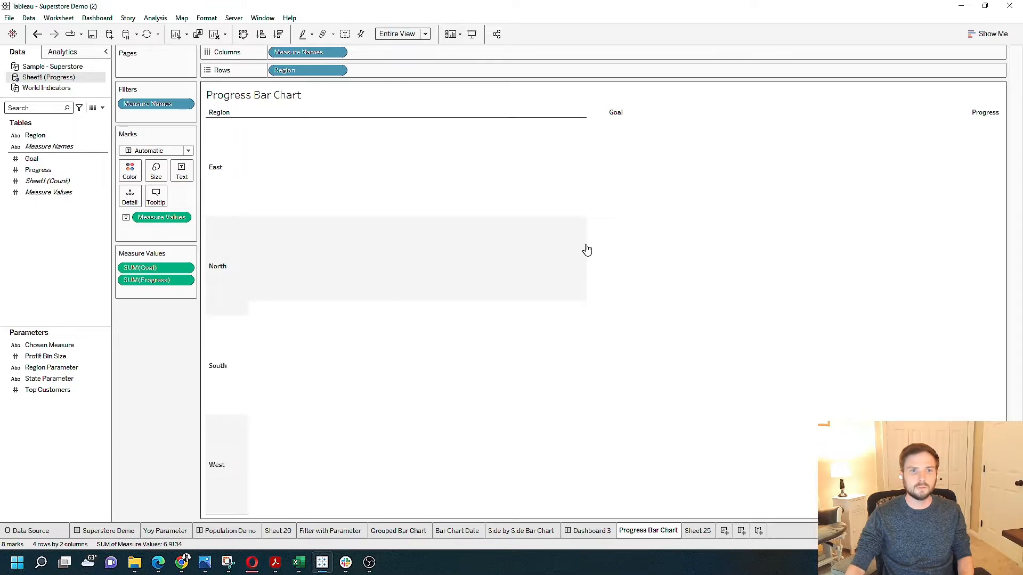
Reorder SUM(Progress) above SUM(Goal) and bring up the Numbers format for Progress
{"action": "left_click", "coordinate": [147, 280]}
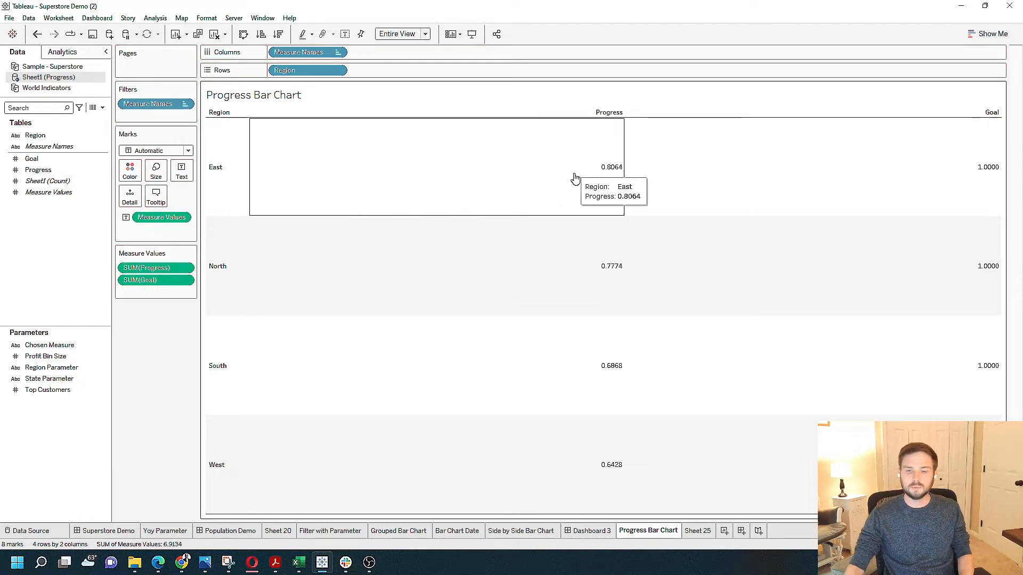
{"action": "mouse_move", "coordinate": [881, 190]}
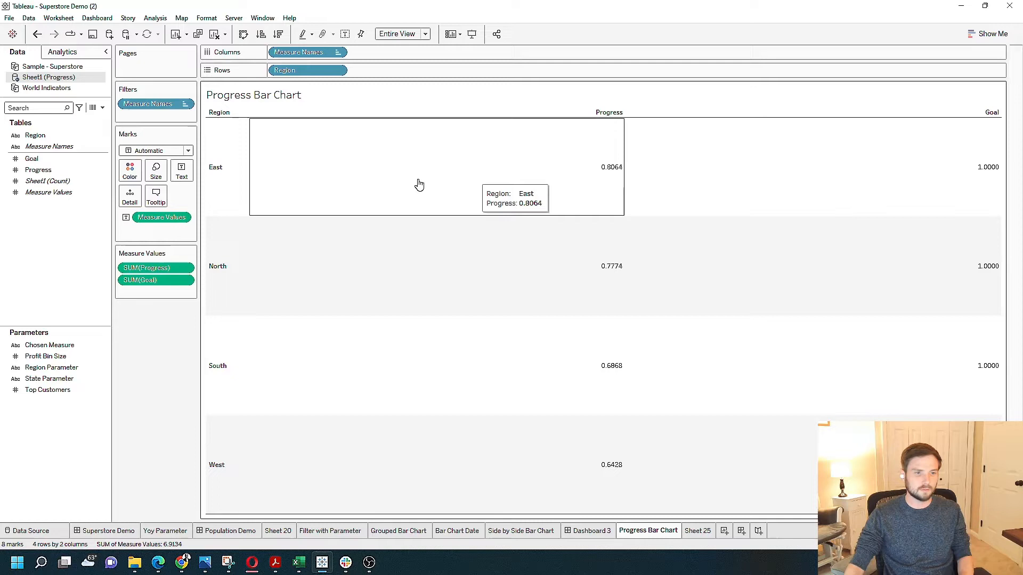
{"action": "right_click", "coordinate": [147, 268]}
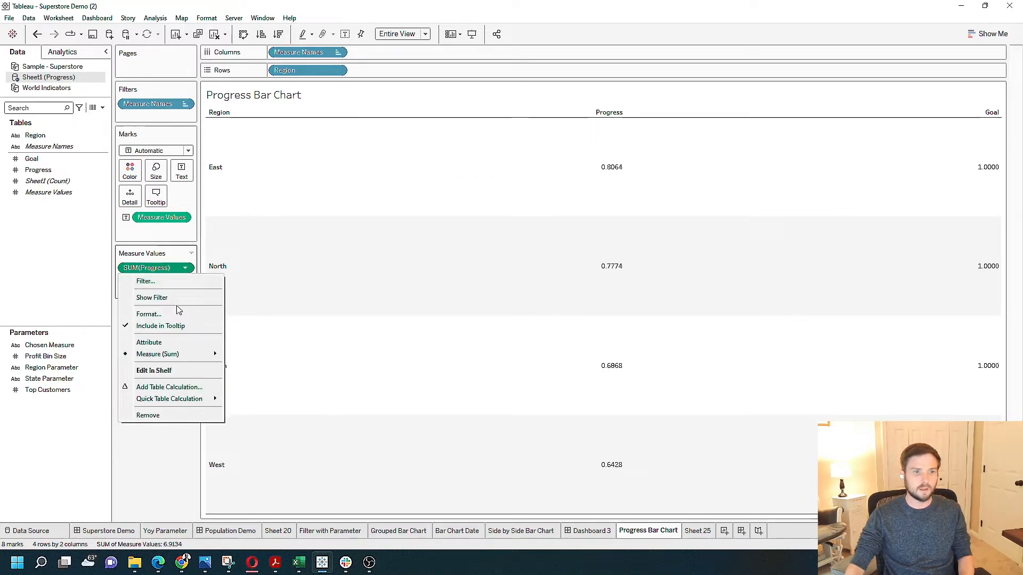
{"action": "left_click", "coordinate": [148, 313]}
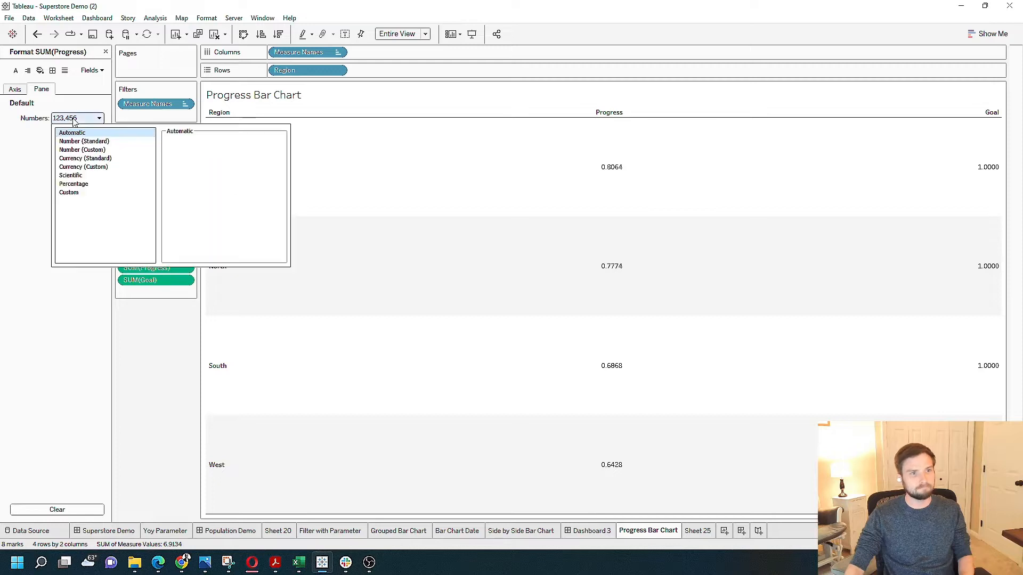
{"action": "left_click", "coordinate": [73, 183]}
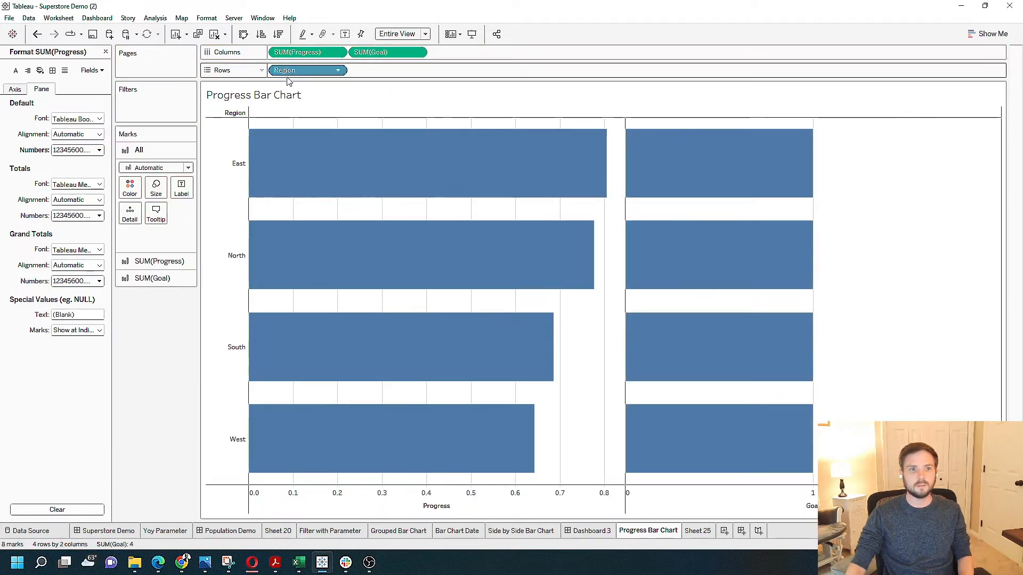
{"action": "mouse_move", "coordinate": [317, 164]}
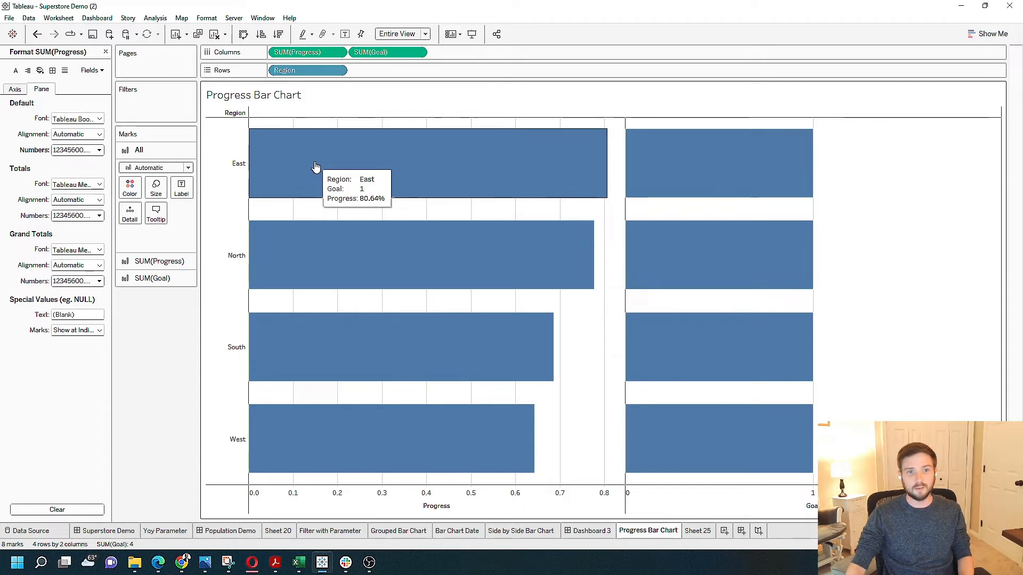
{"action": "mouse_move", "coordinate": [680, 181]}
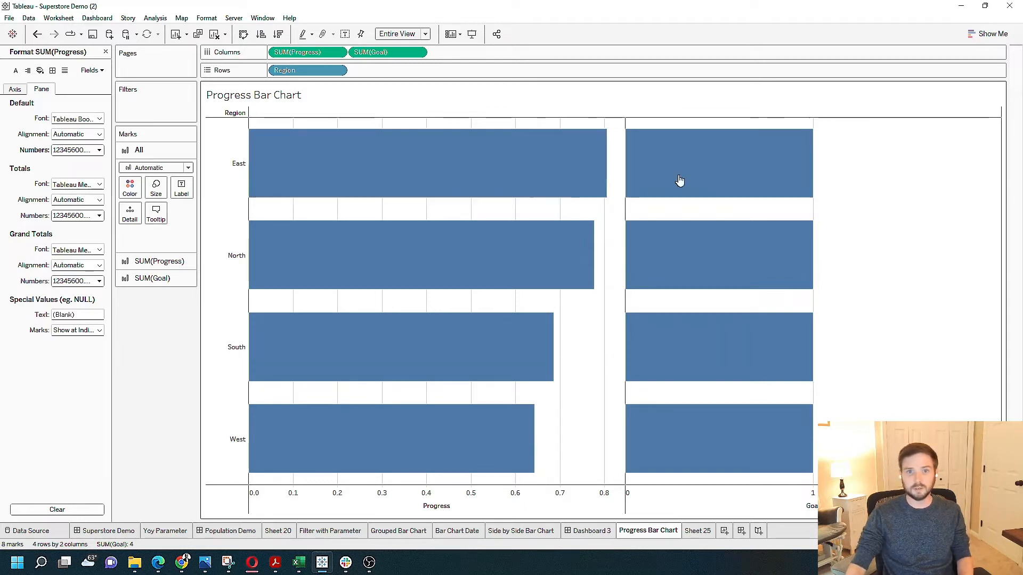
{"action": "mouse_move", "coordinate": [628, 169]}
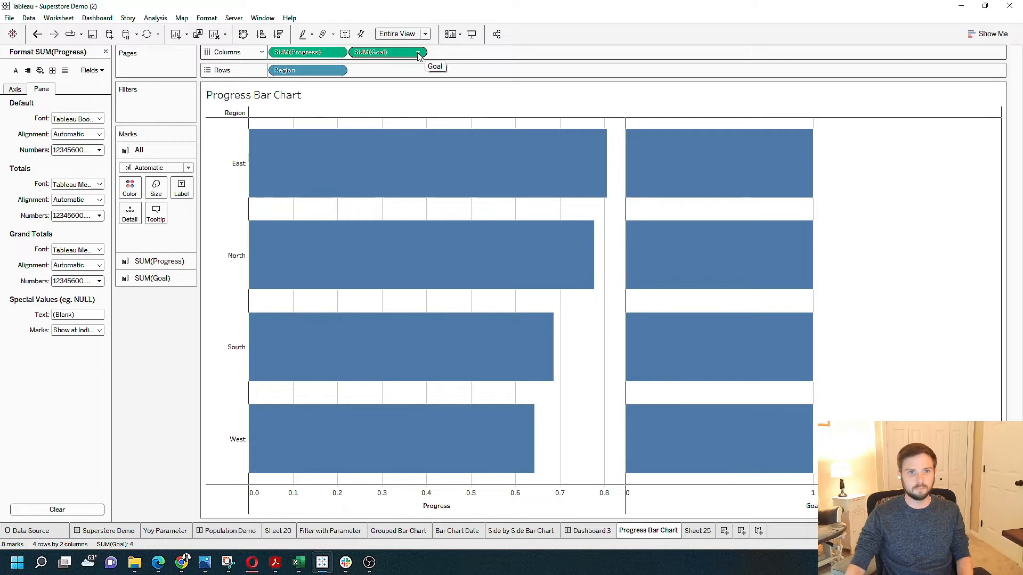
Choose Dual Axis from the SUM(Goal) pill so Progress and Goal share one axis
{"action": "left_click", "coordinate": [416, 52]}
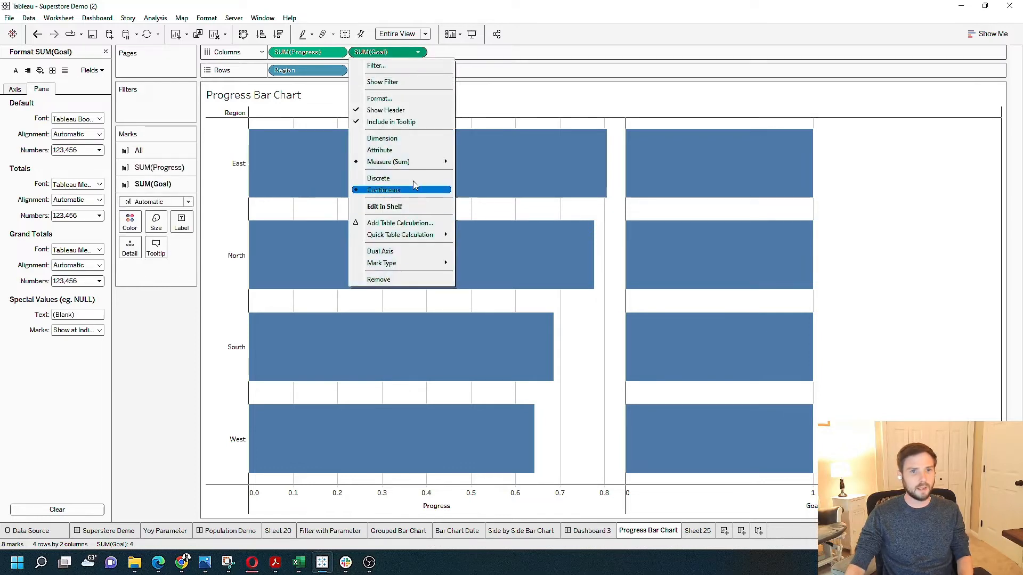
{"action": "mouse_move", "coordinate": [402, 234]}
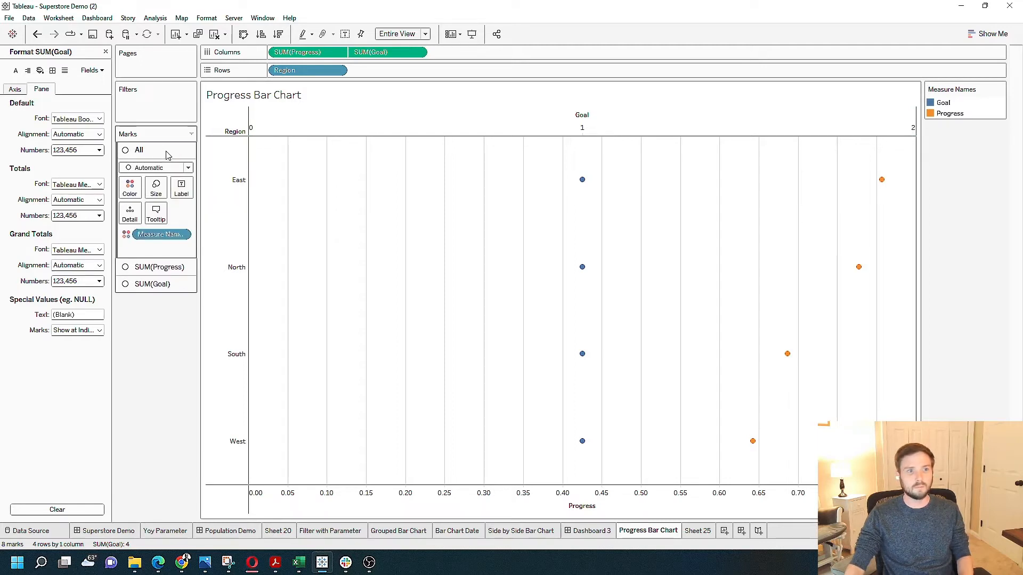
Set the All marks card mark type to Bar for both measures
{"action": "left_click", "coordinate": [156, 167]}
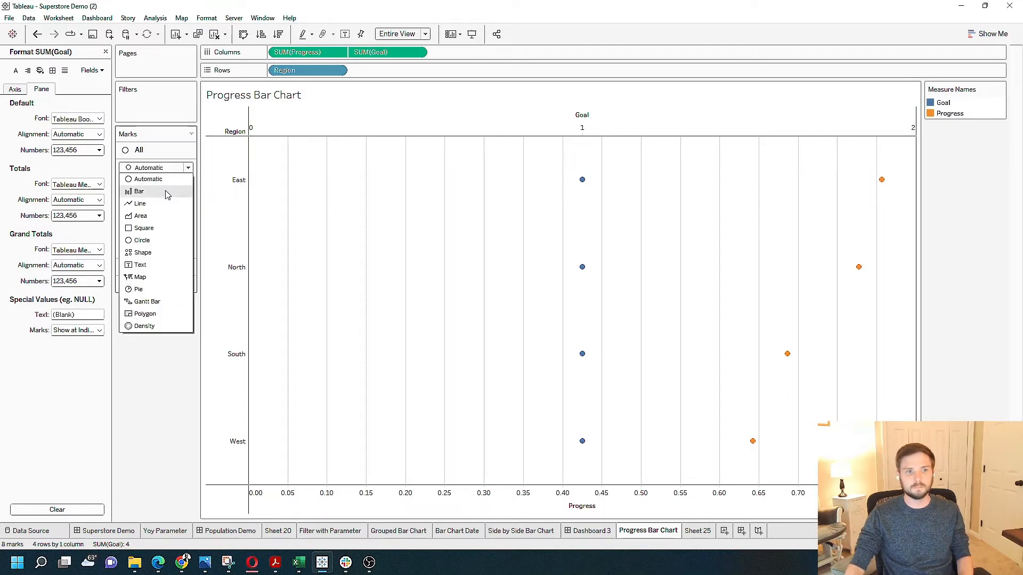
{"action": "left_click", "coordinate": [139, 191]}
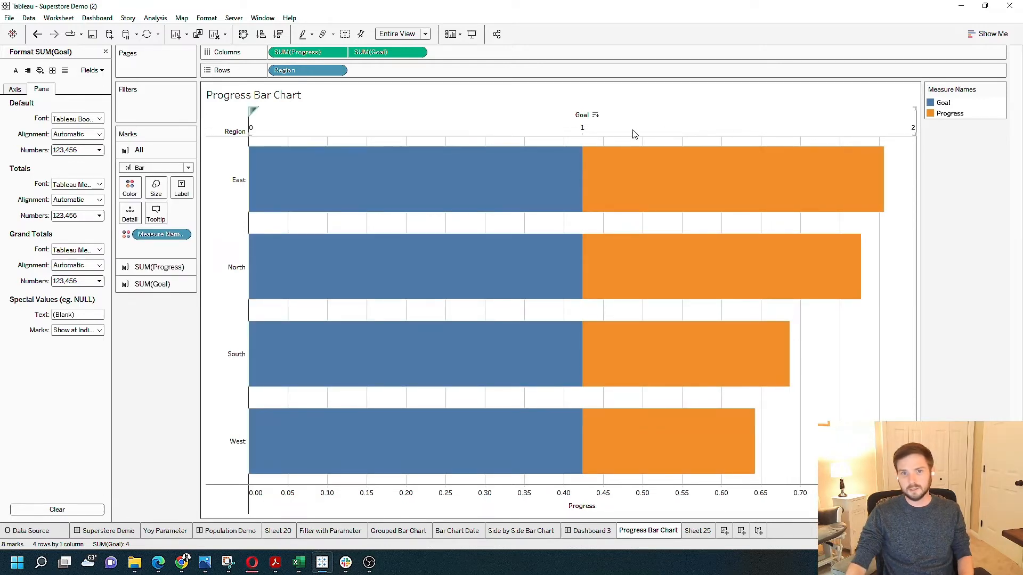
{"action": "mouse_move", "coordinate": [918, 137]}
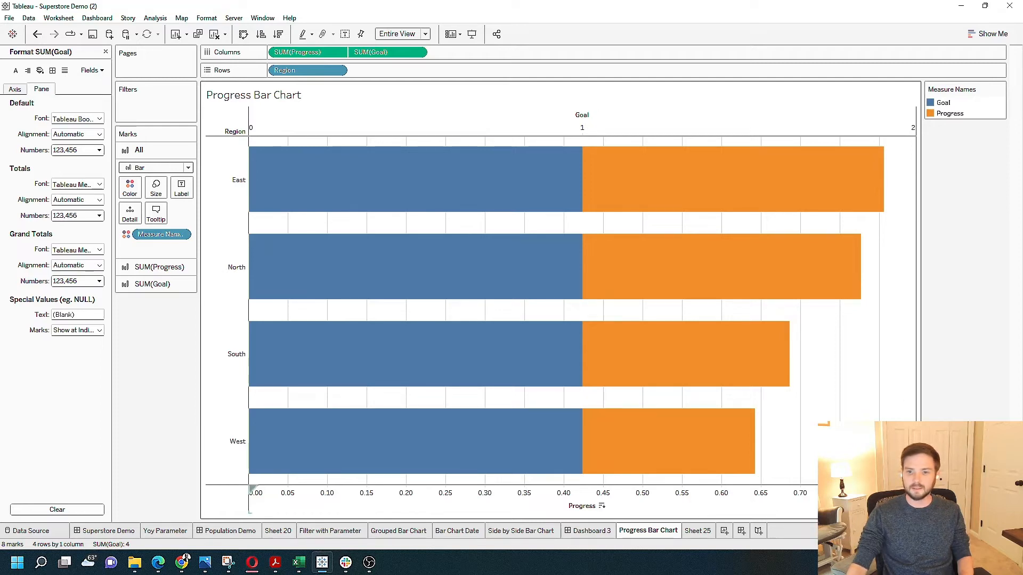
{"action": "mouse_move", "coordinate": [640, 166]}
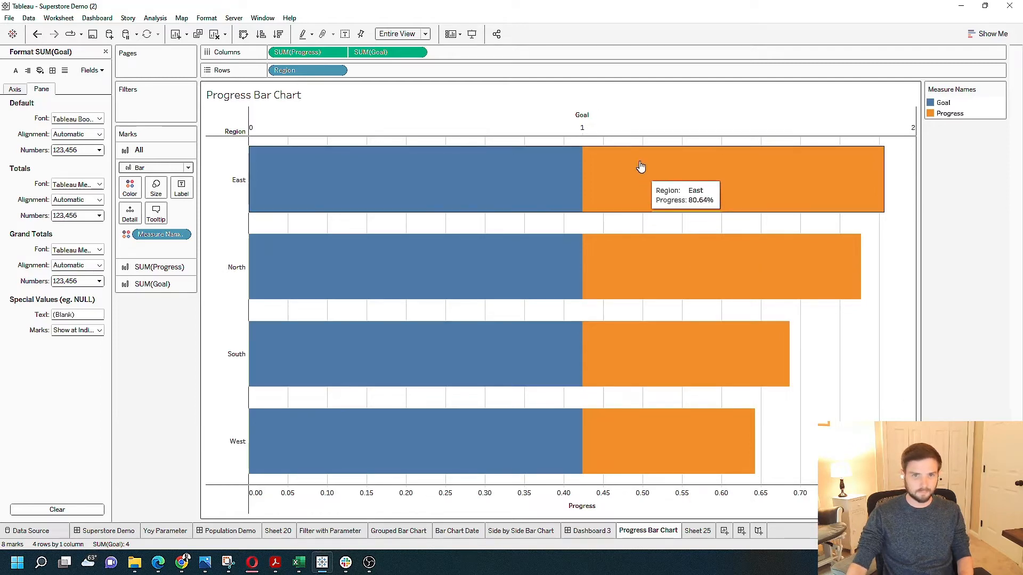
Synchronize the Goal axis with the Progress axis on one 0–1 scale
{"action": "right_click", "coordinate": [581, 120]}
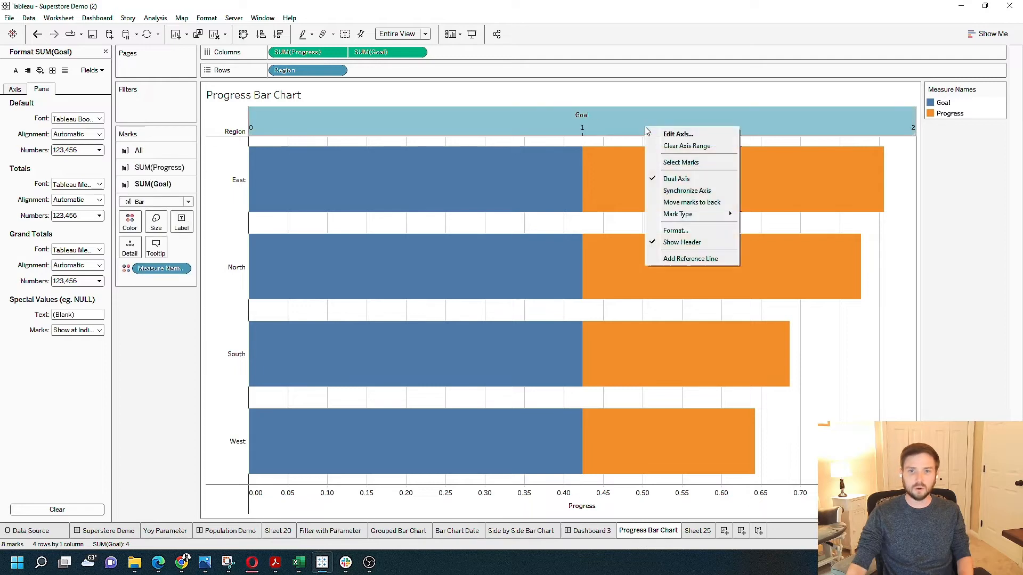
{"action": "mouse_move", "coordinate": [686, 191]}
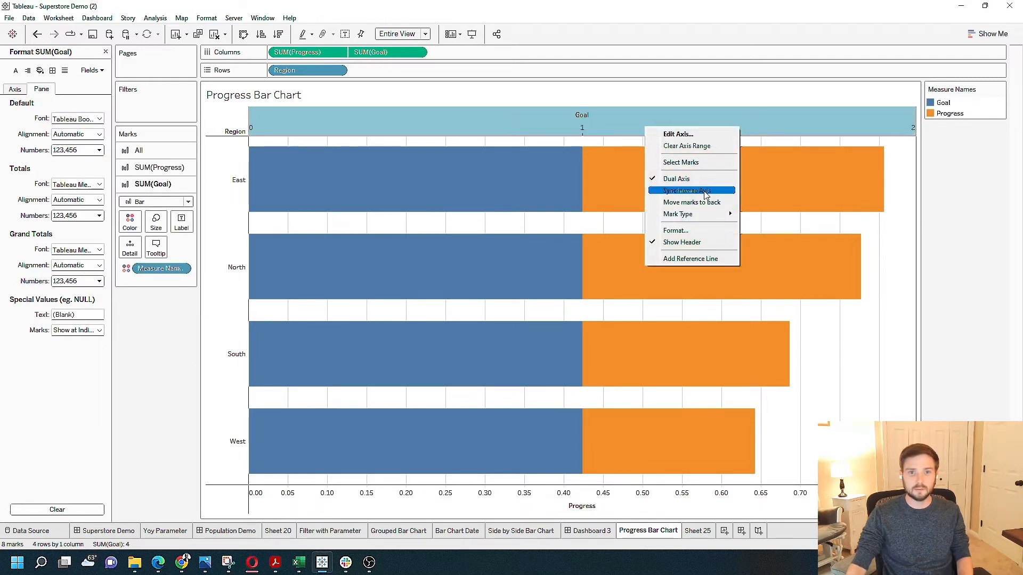
{"action": "left_click", "coordinate": [688, 189]}
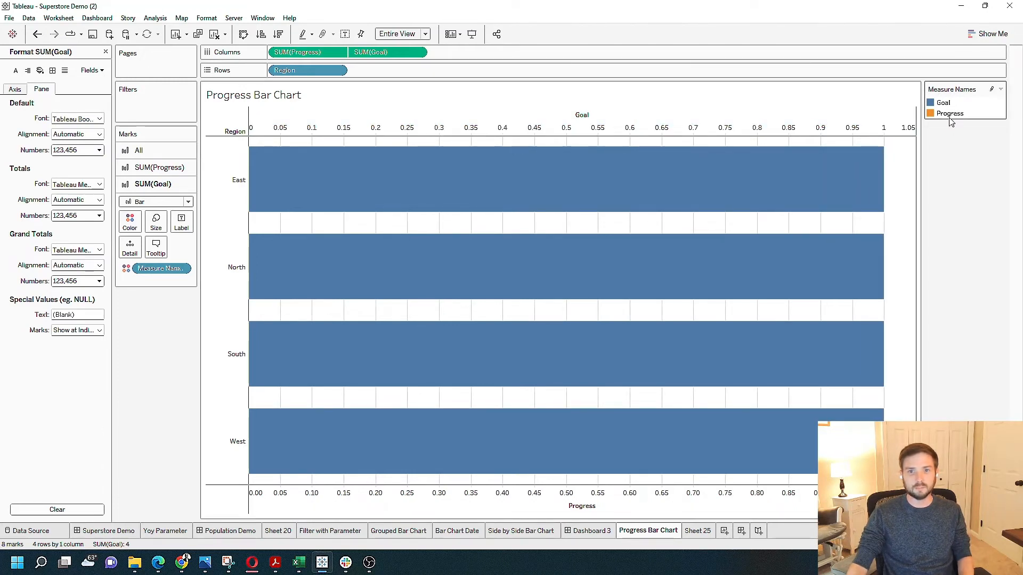
{"action": "mouse_move", "coordinate": [381, 149]}
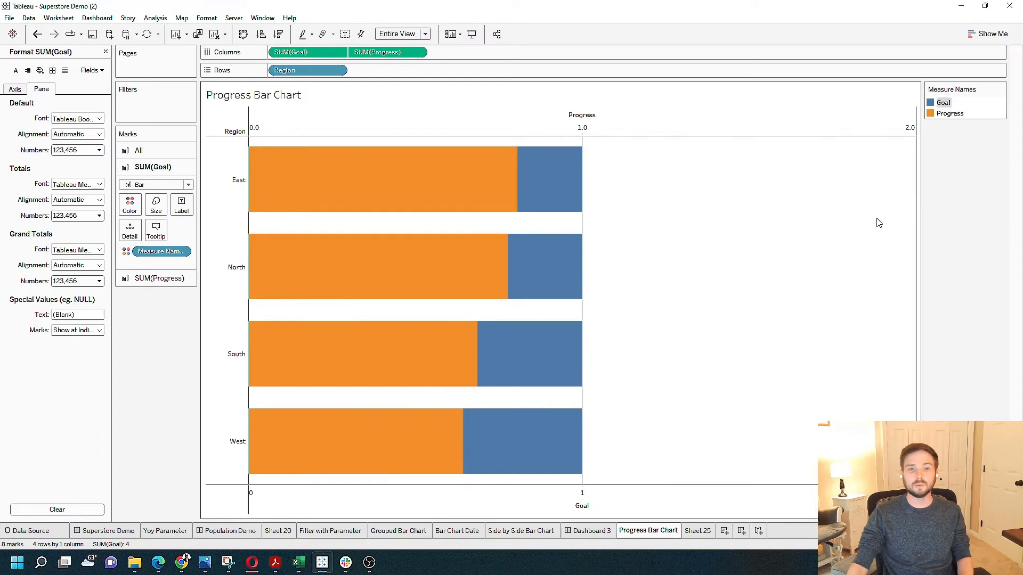
{"action": "mouse_move", "coordinate": [465, 157]}
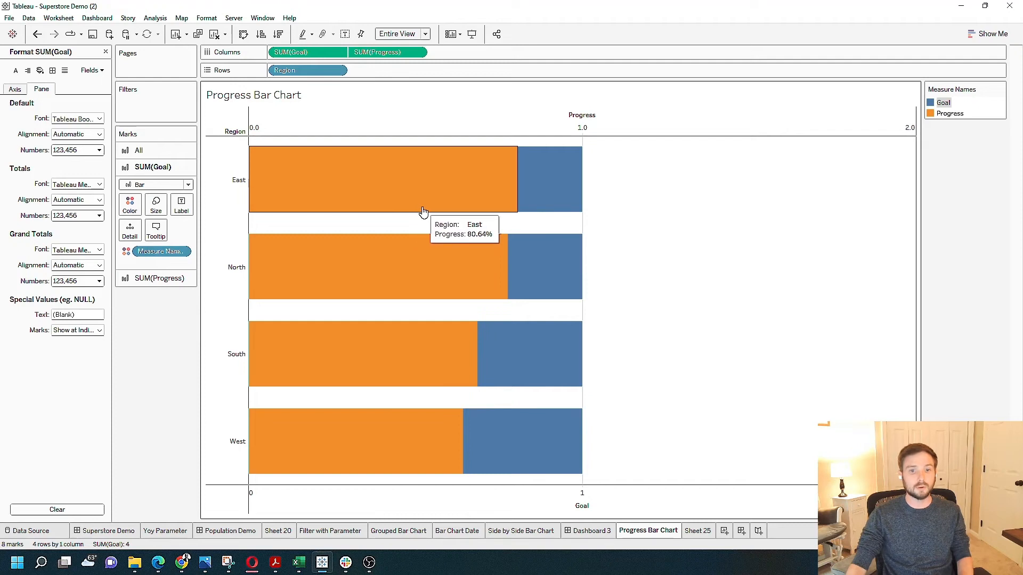
{"action": "mouse_move", "coordinate": [600, 205]}
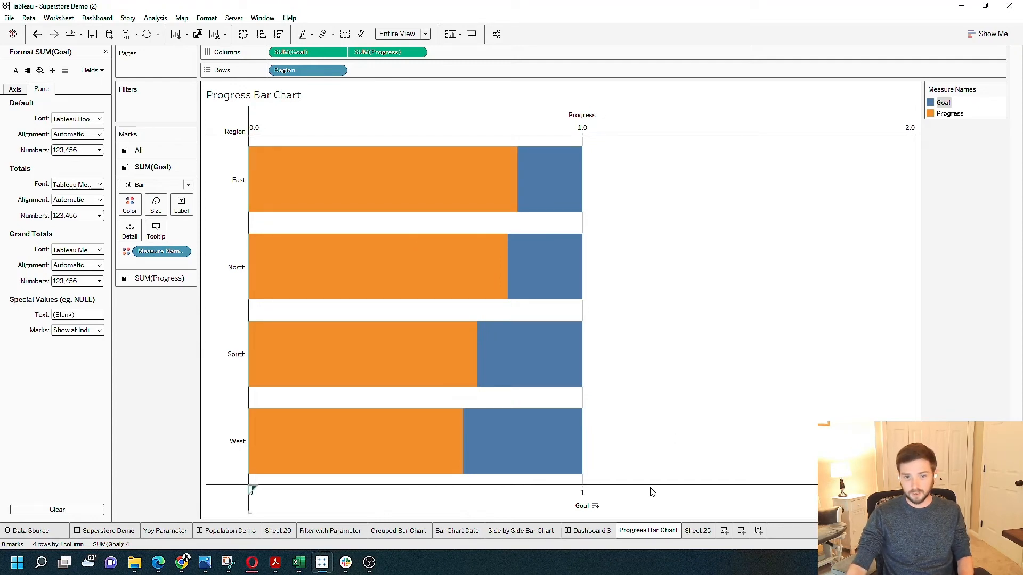
Fix the Progress axis range with a Fixed end of 1, then close Edit Axis
{"action": "right_click", "coordinate": [581, 126]}
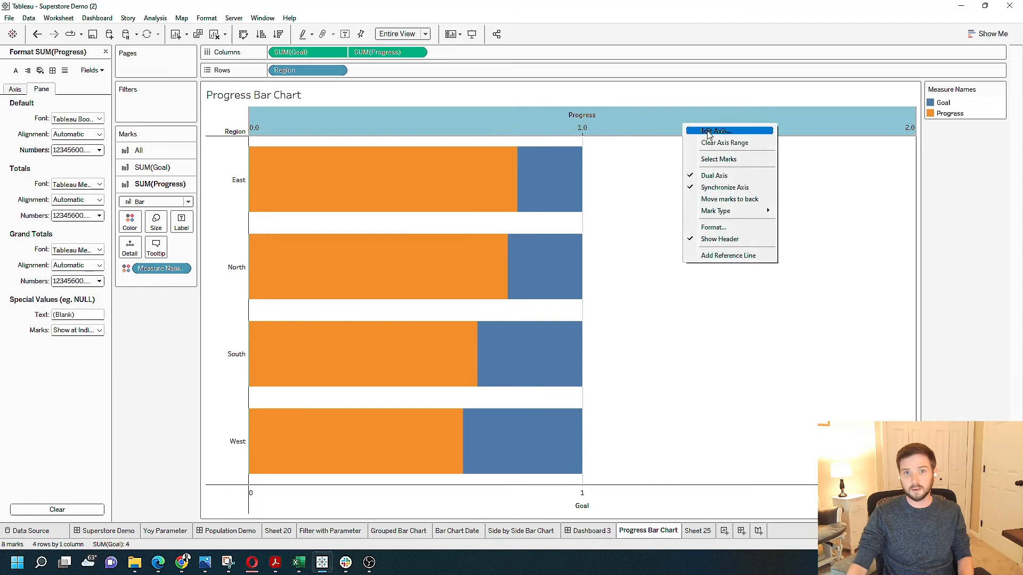
{"action": "left_click", "coordinate": [714, 130]}
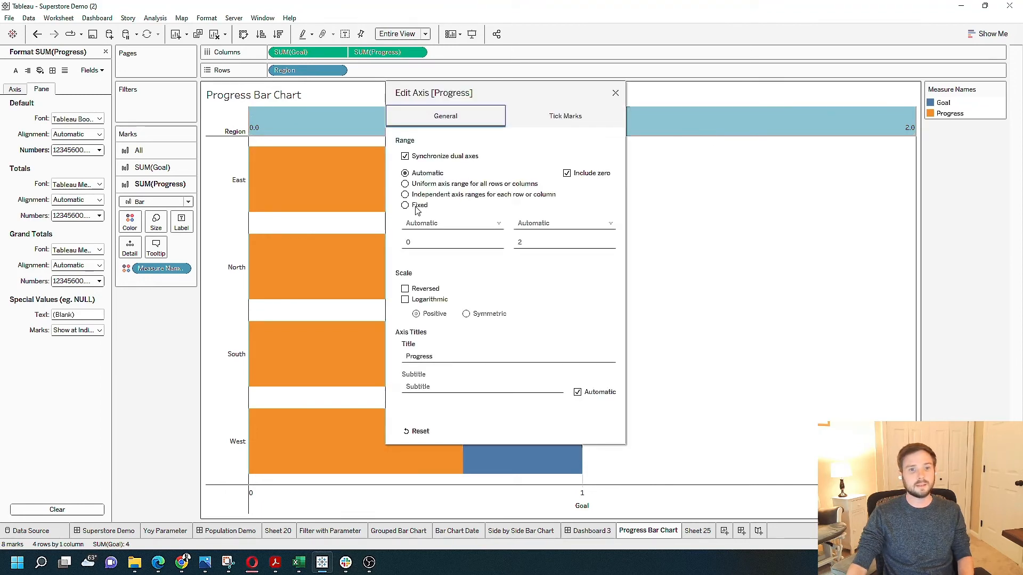
{"action": "left_click", "coordinate": [405, 205]}
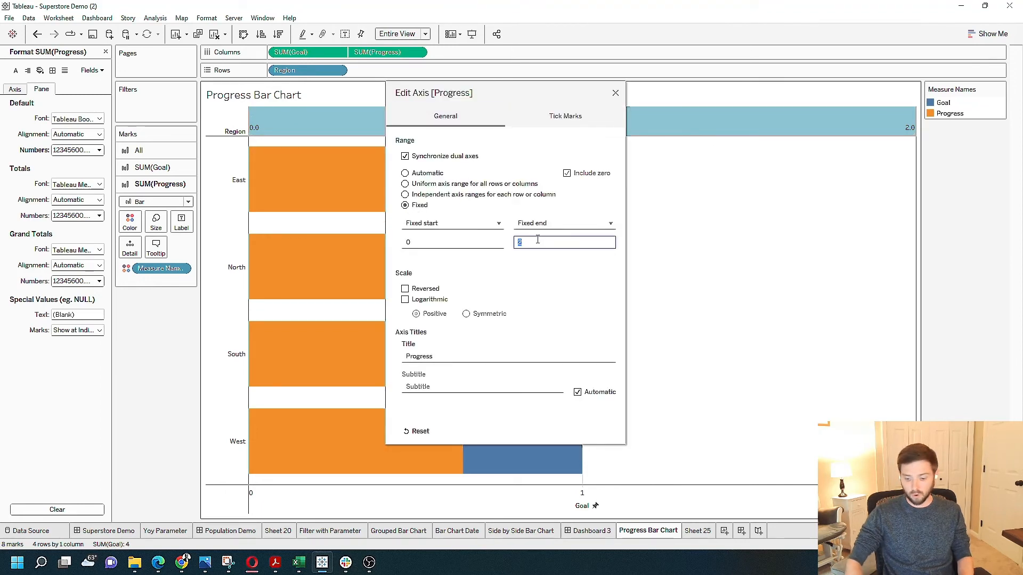
{"action": "type", "text": "1"}
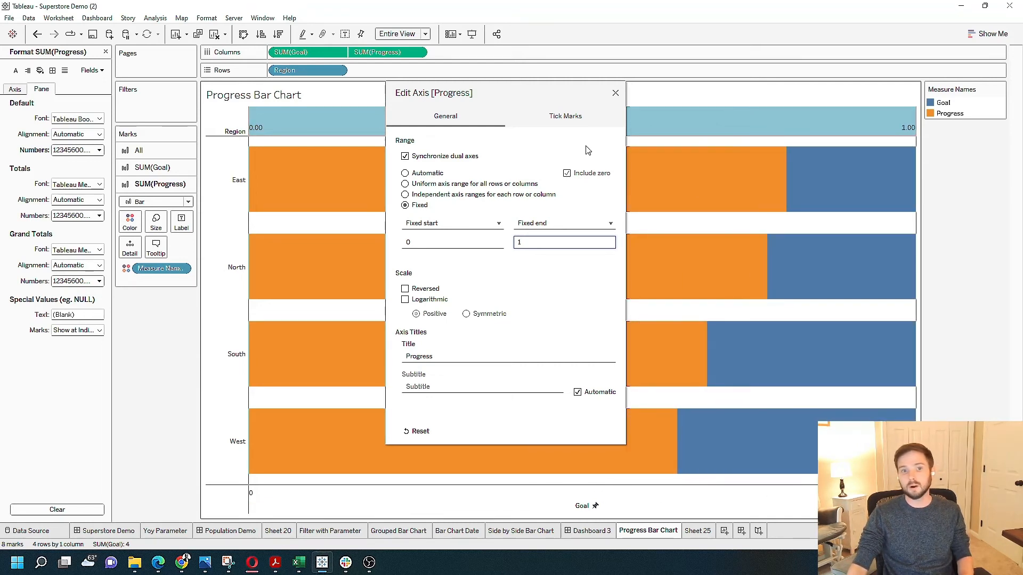
{"action": "mouse_move", "coordinate": [574, 146]}
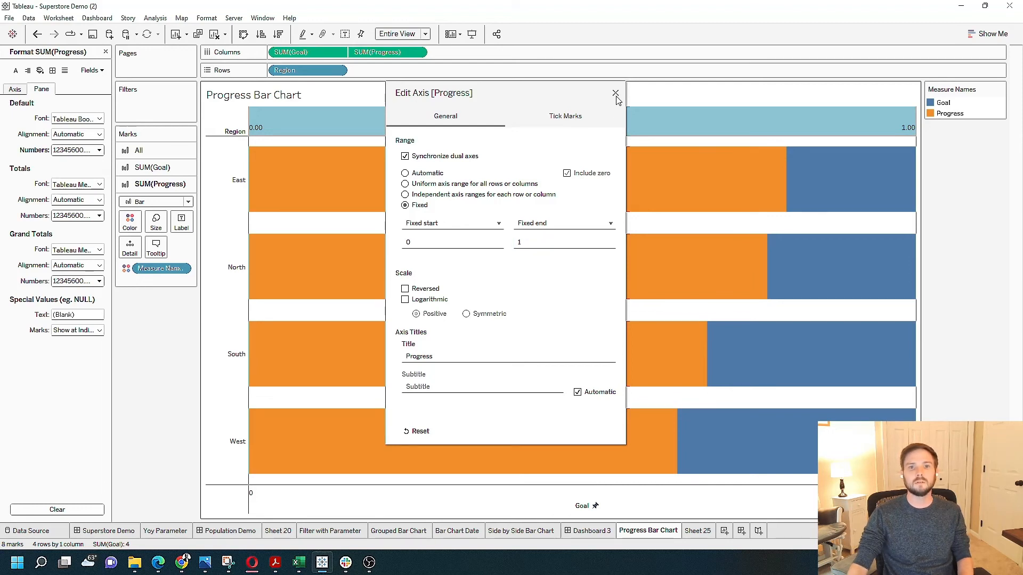
{"action": "left_click", "coordinate": [613, 94]}
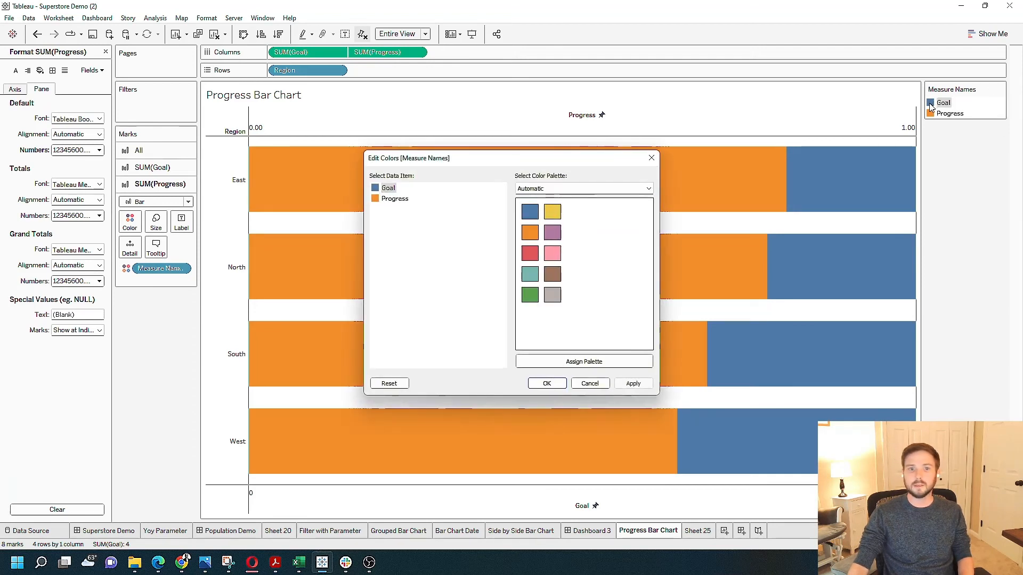
Pick a grey swatch for the Goal measure in the Measure Names colour editor
{"action": "left_click", "coordinate": [551, 295]}
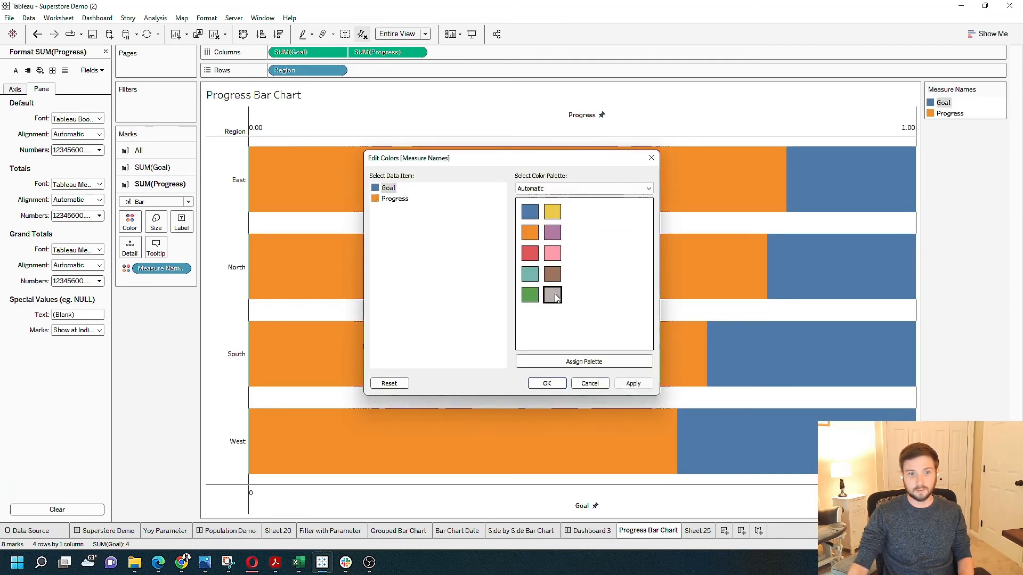